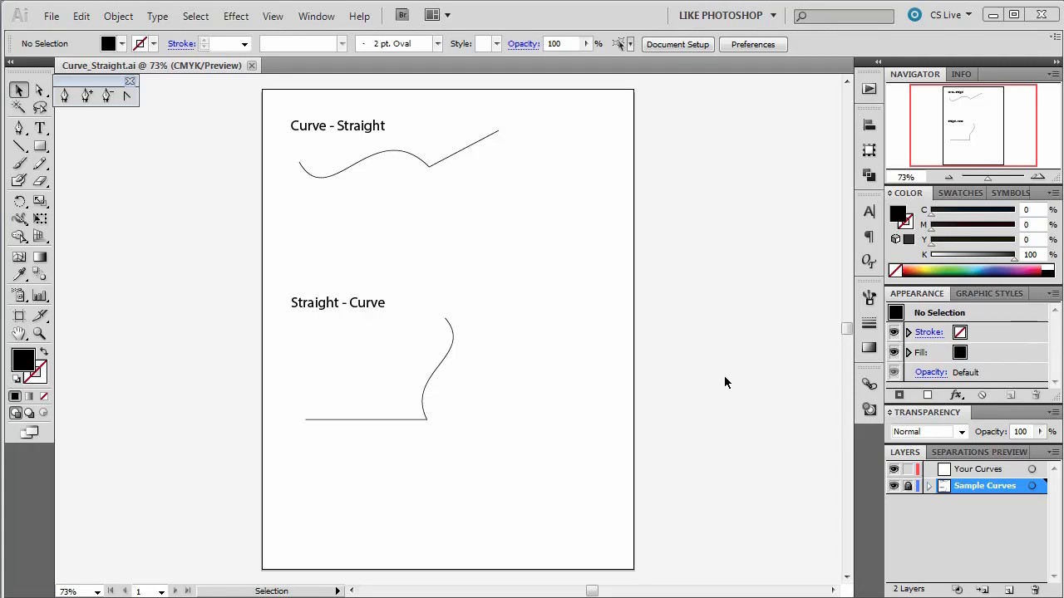
pyautogui.moveTo(539, 346)
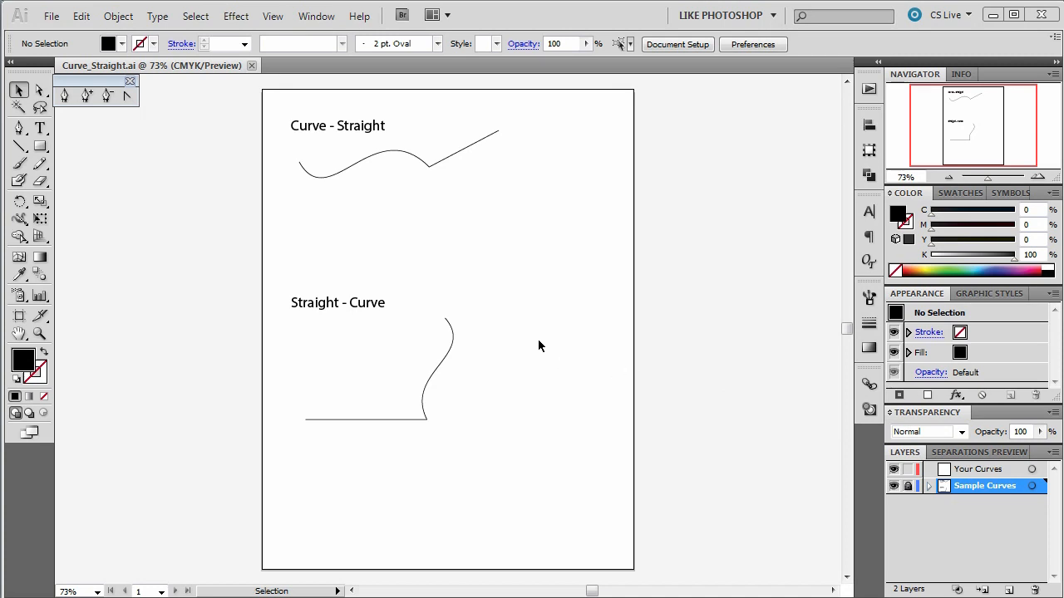
pyautogui.moveTo(419, 186)
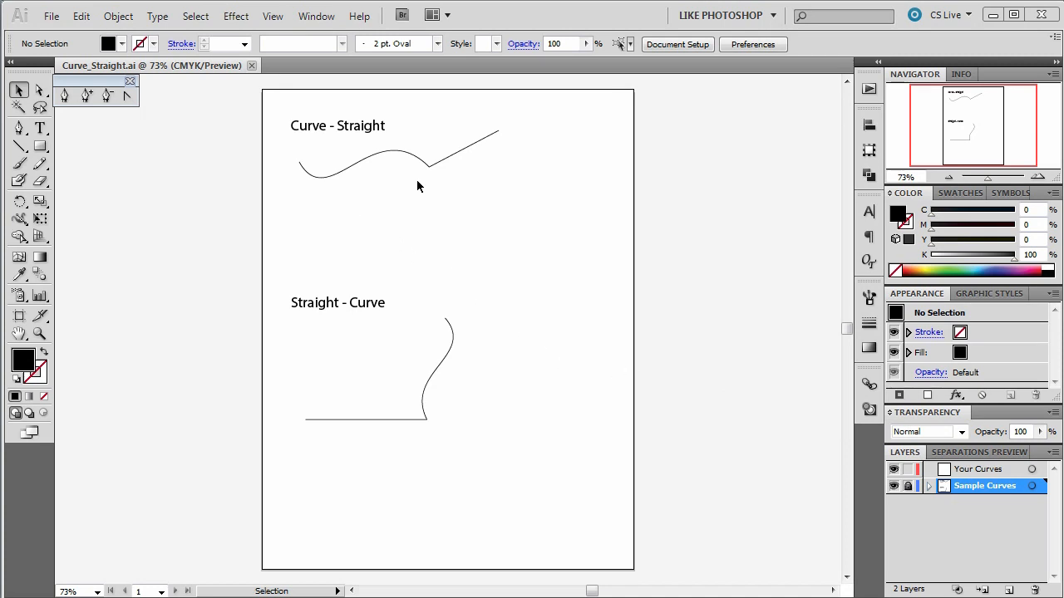
pyautogui.moveTo(548, 136)
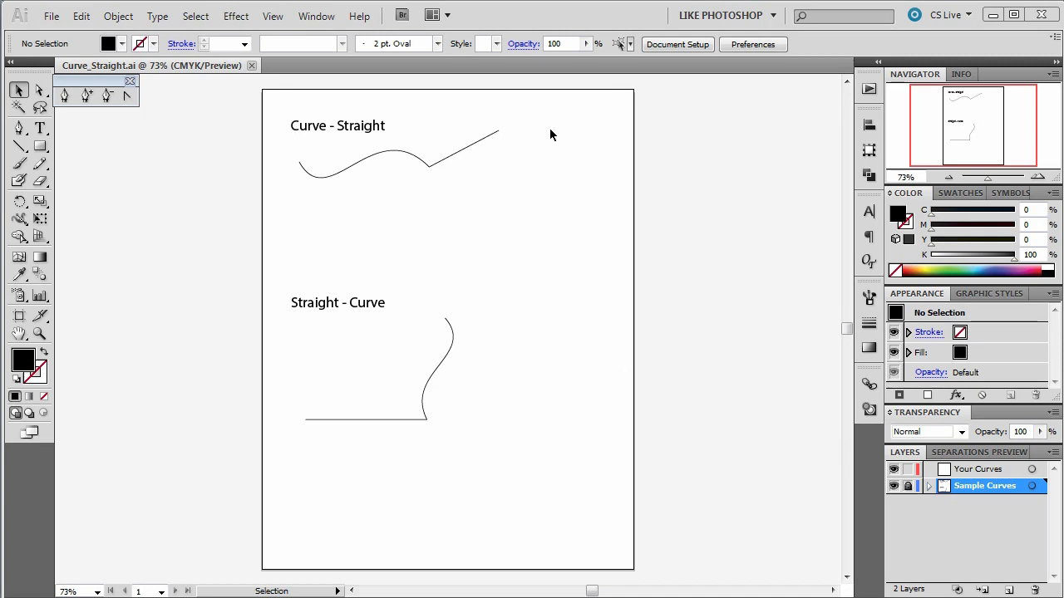
pyautogui.moveTo(424, 406)
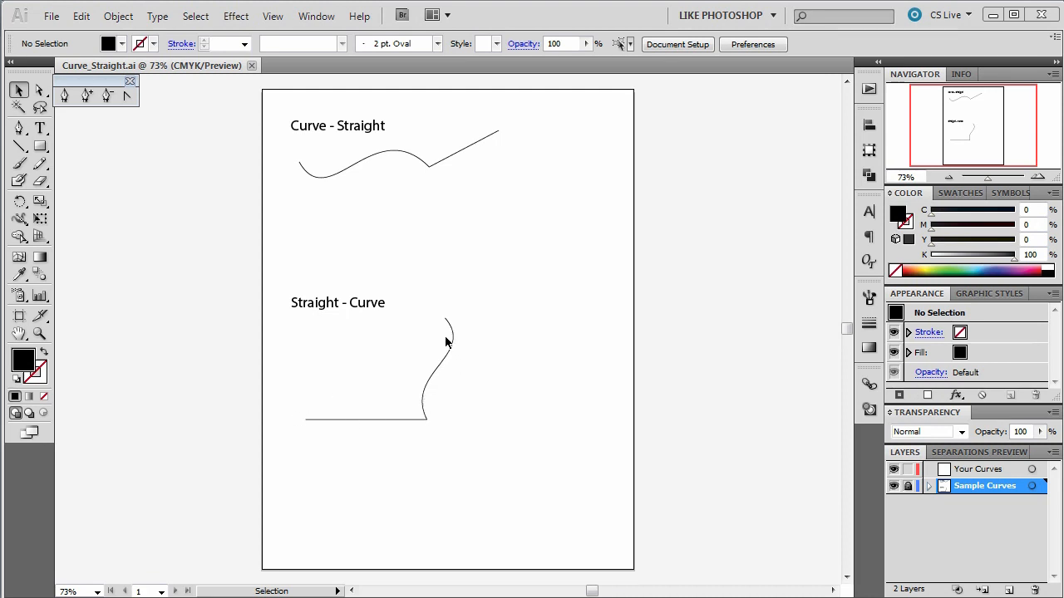
pyautogui.moveTo(374, 256)
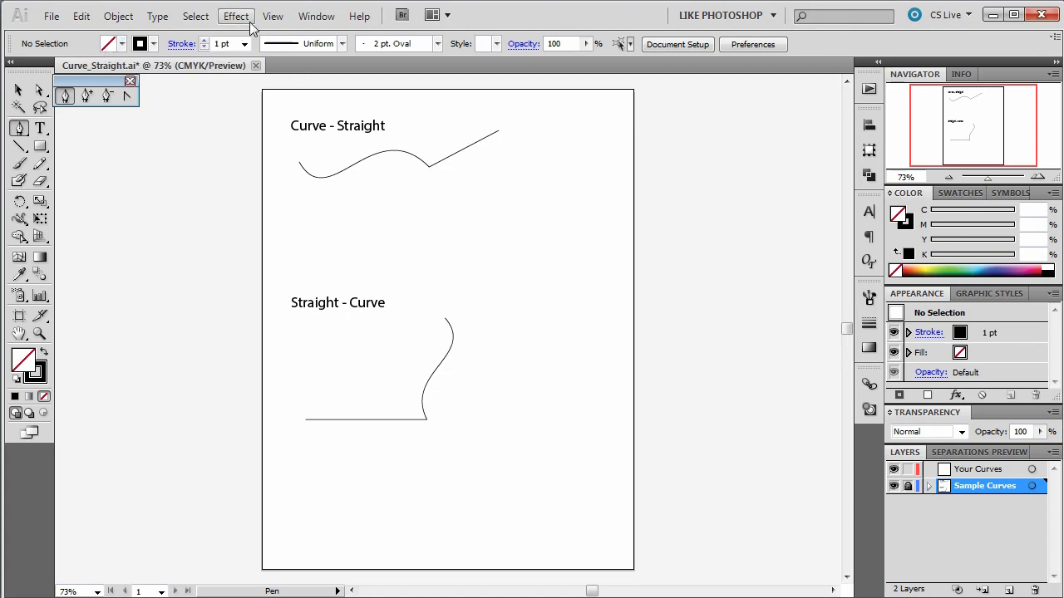
pyautogui.click(273, 17)
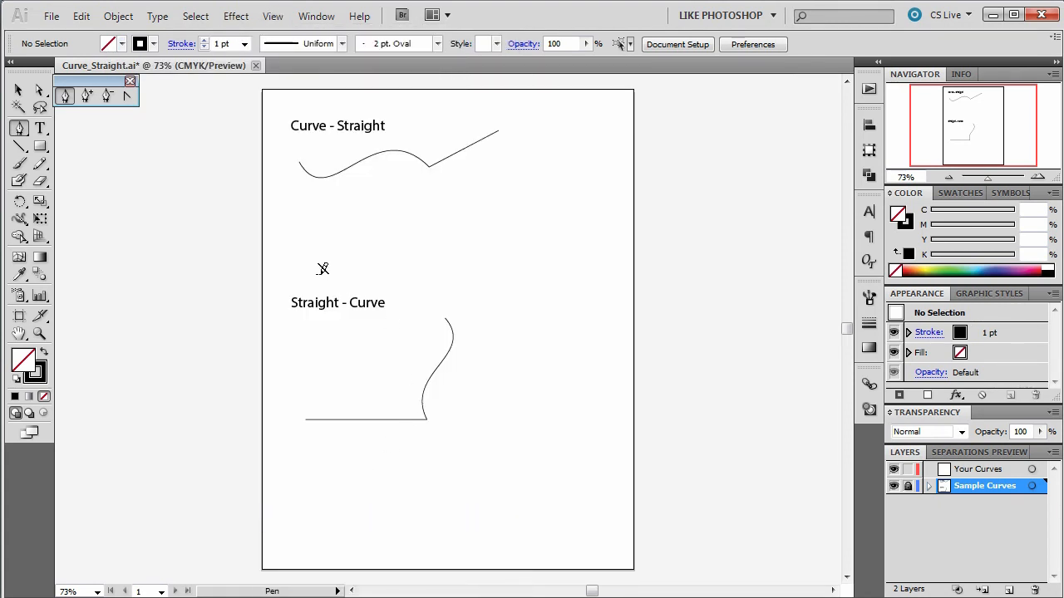
pyautogui.moveTo(268, 35)
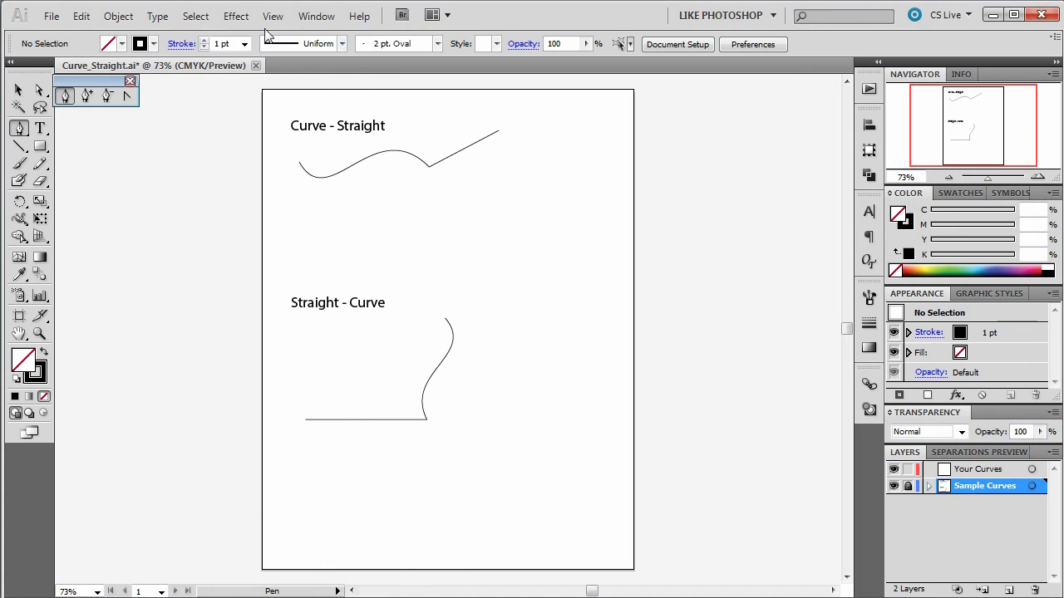
pyautogui.moveTo(20, 130)
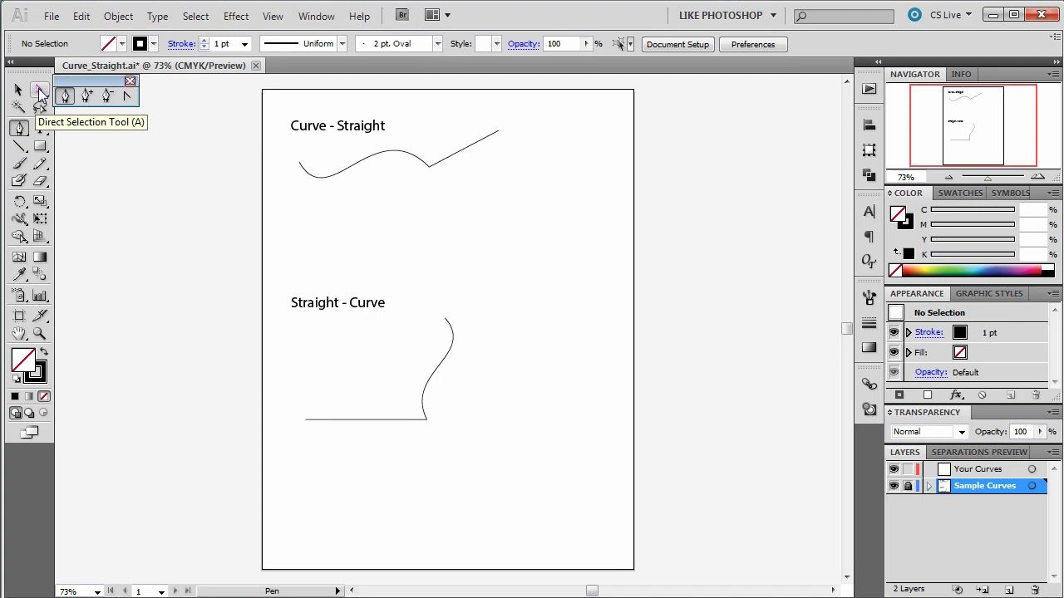
pyautogui.moveTo(20, 130)
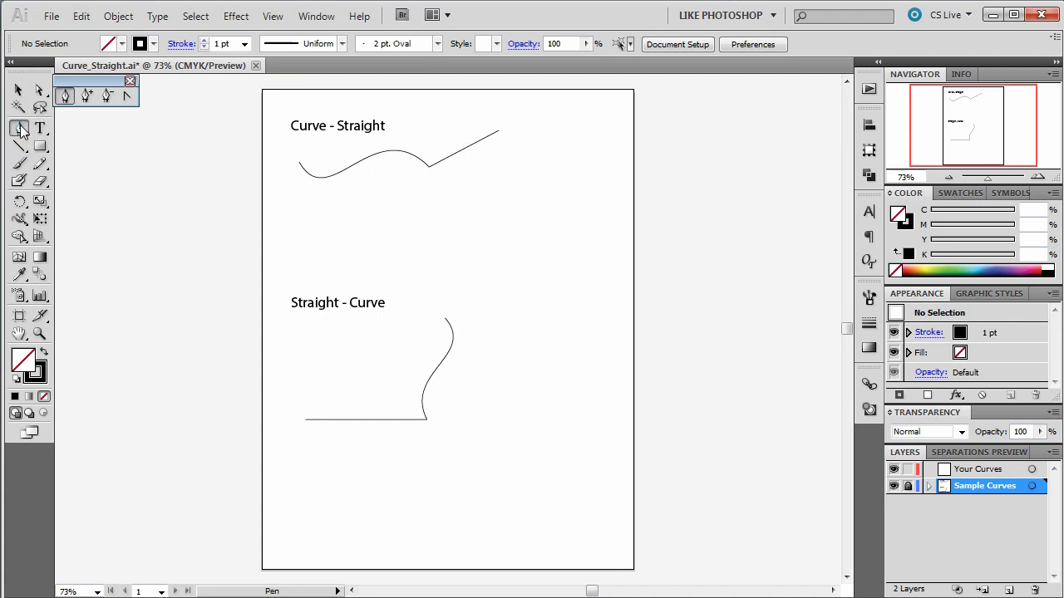
pyautogui.moveTo(40, 91)
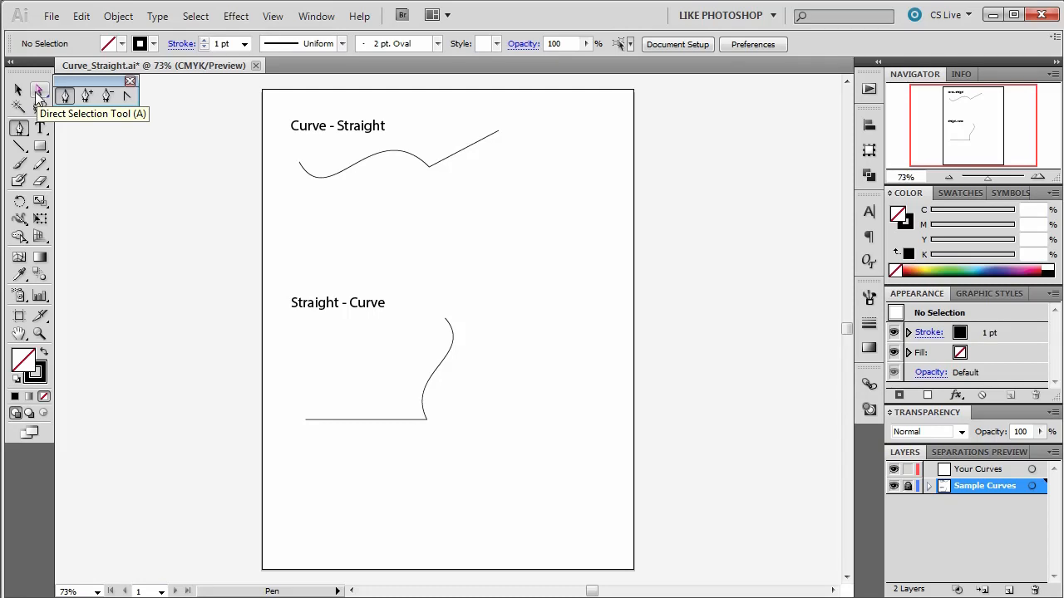
pyautogui.moveTo(40, 91)
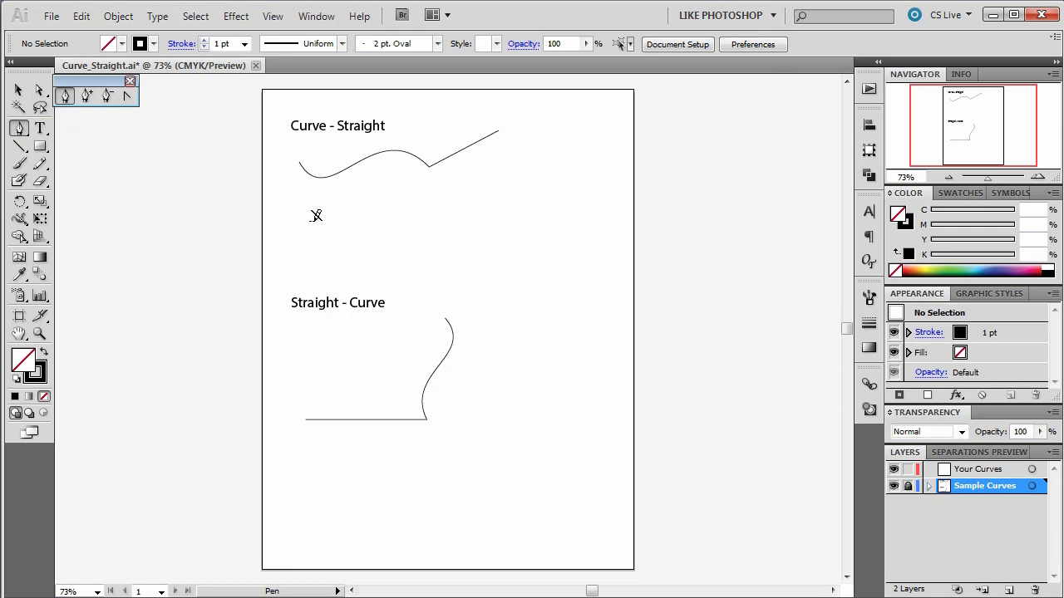
pyautogui.moveTo(701, 313)
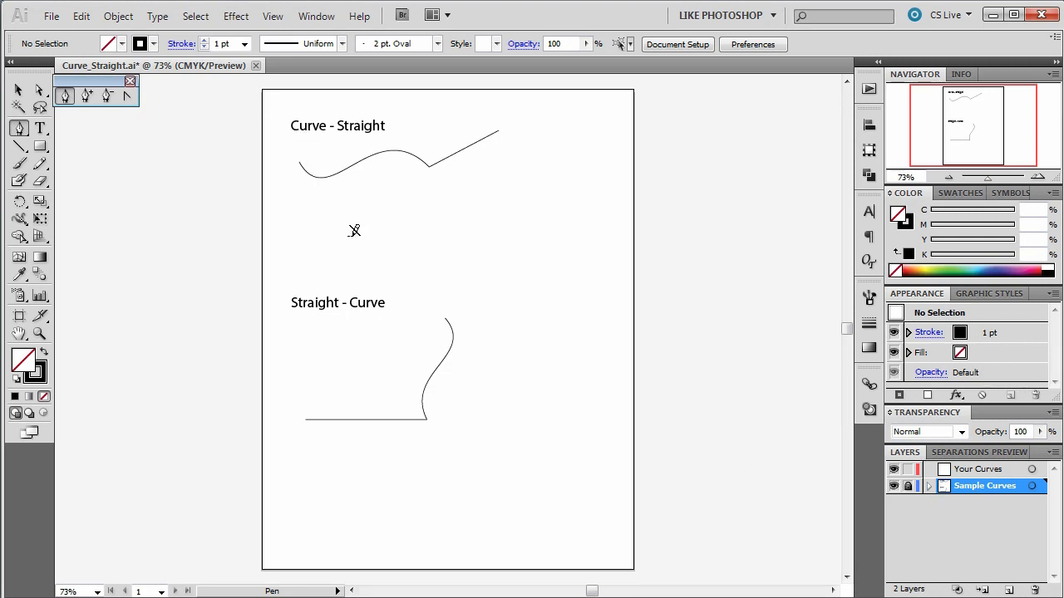
pyautogui.moveTo(1014, 514)
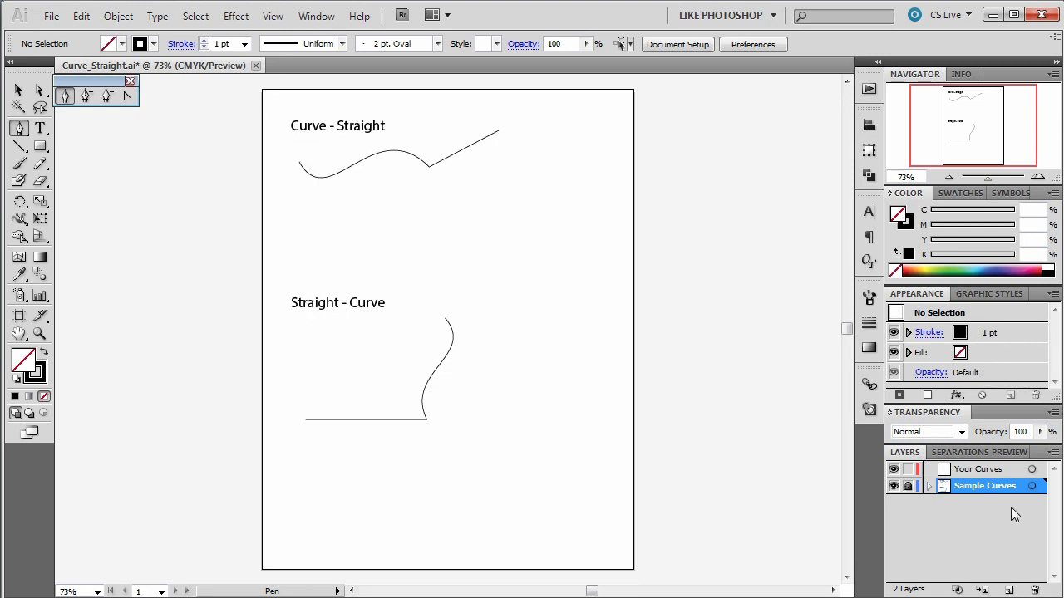
pyautogui.moveTo(972, 475)
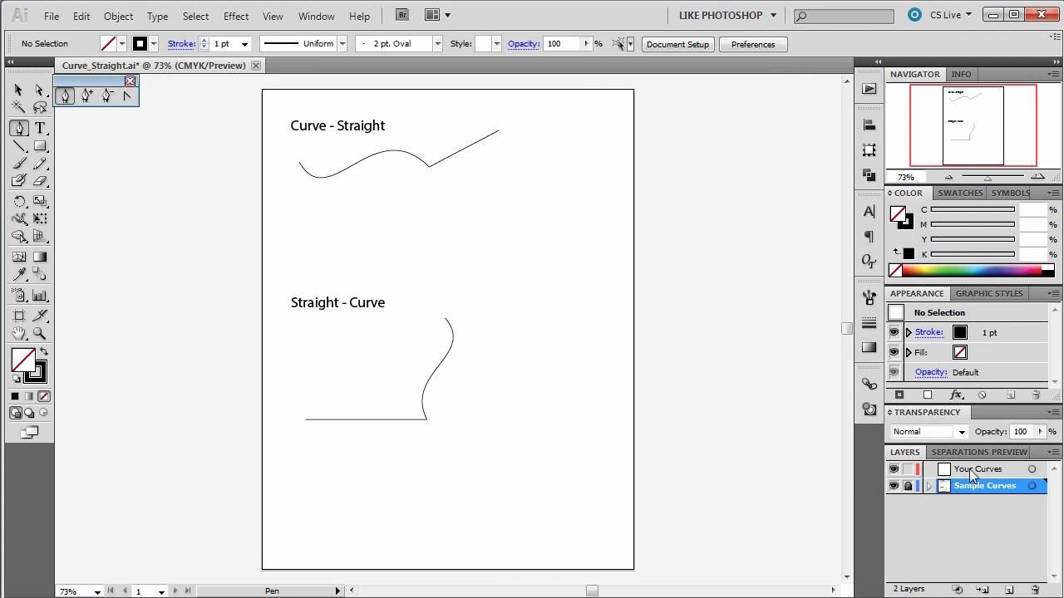
# Make Your Curves the active layer and lock the Sample Curves layer.
pyautogui.click(986, 468)
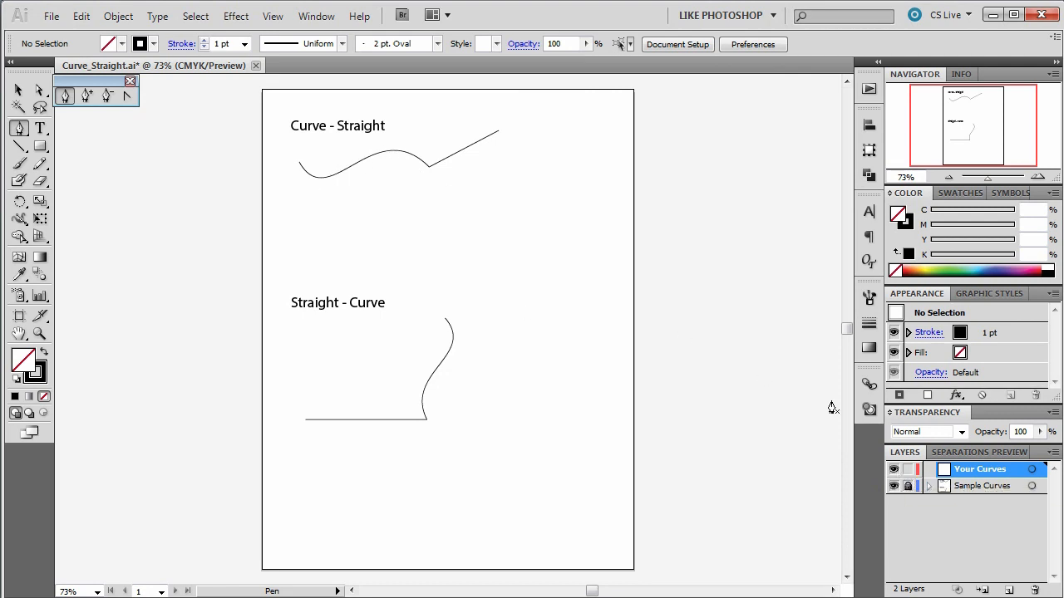
pyautogui.moveTo(911, 486)
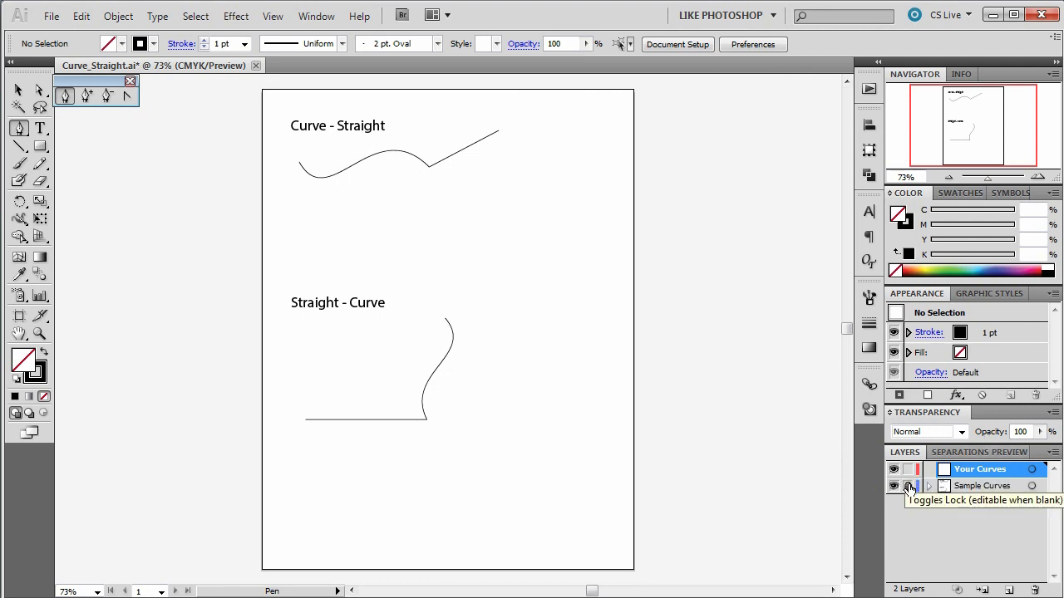
pyautogui.click(907, 486)
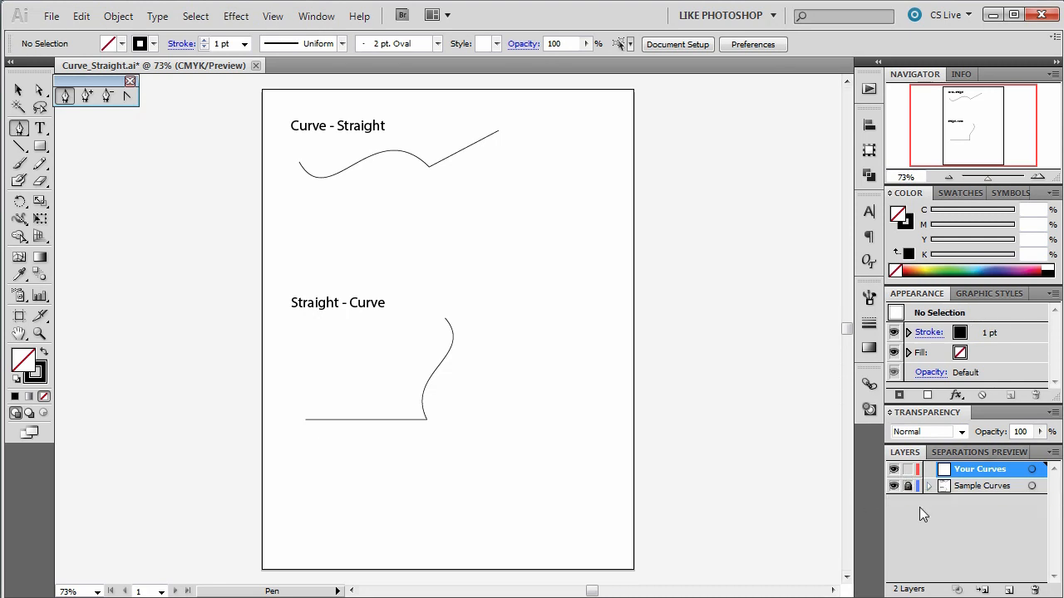
pyautogui.moveTo(927, 492)
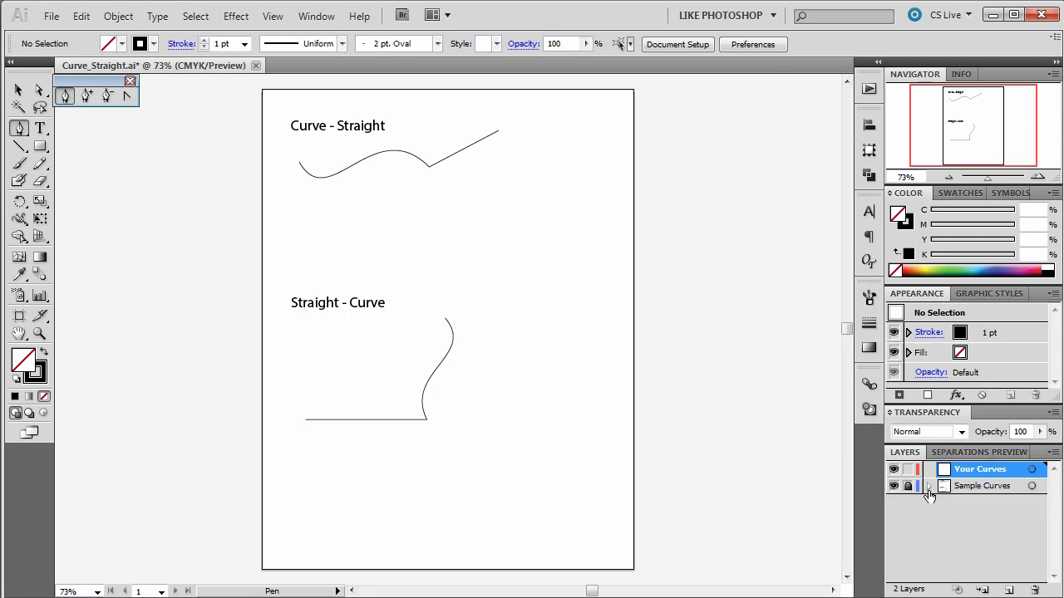
pyautogui.moveTo(908, 489)
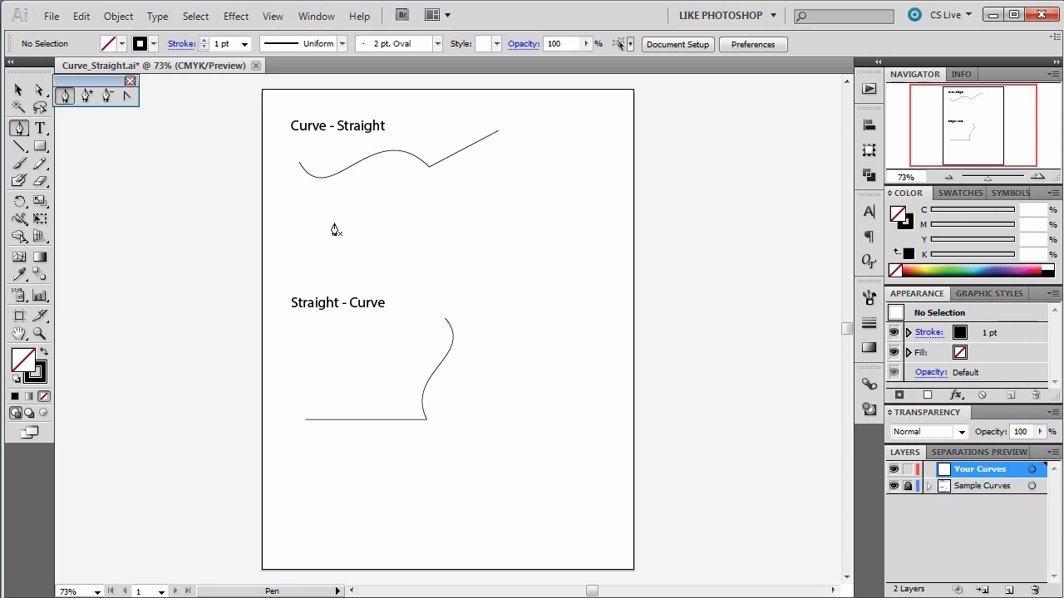
# Place the first Pen-tool anchor below the Curve - Straight sample to start the path.
pyautogui.click(286, 183)
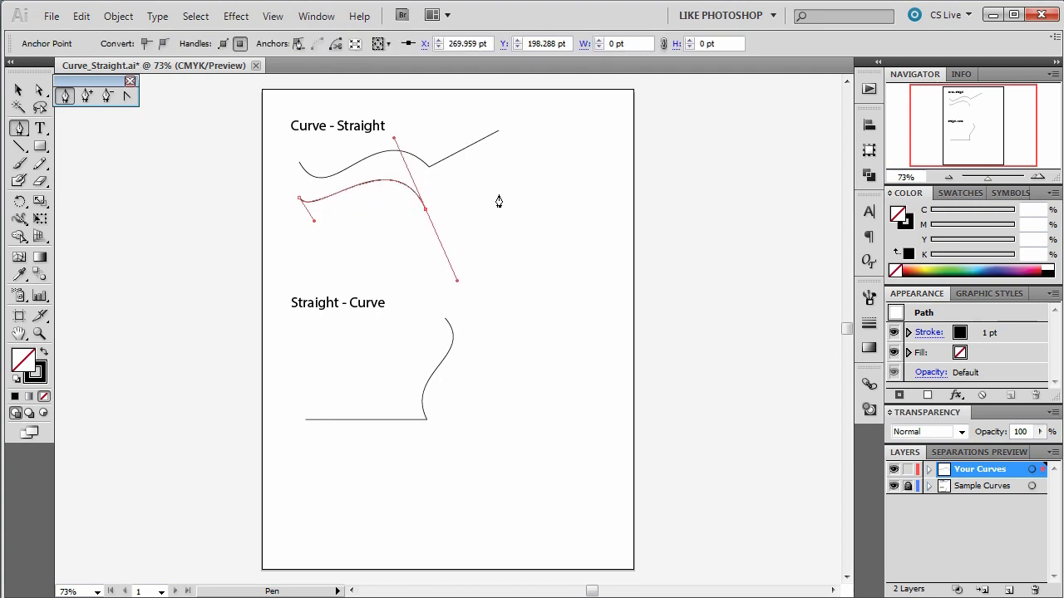
pyautogui.moveTo(515, 165)
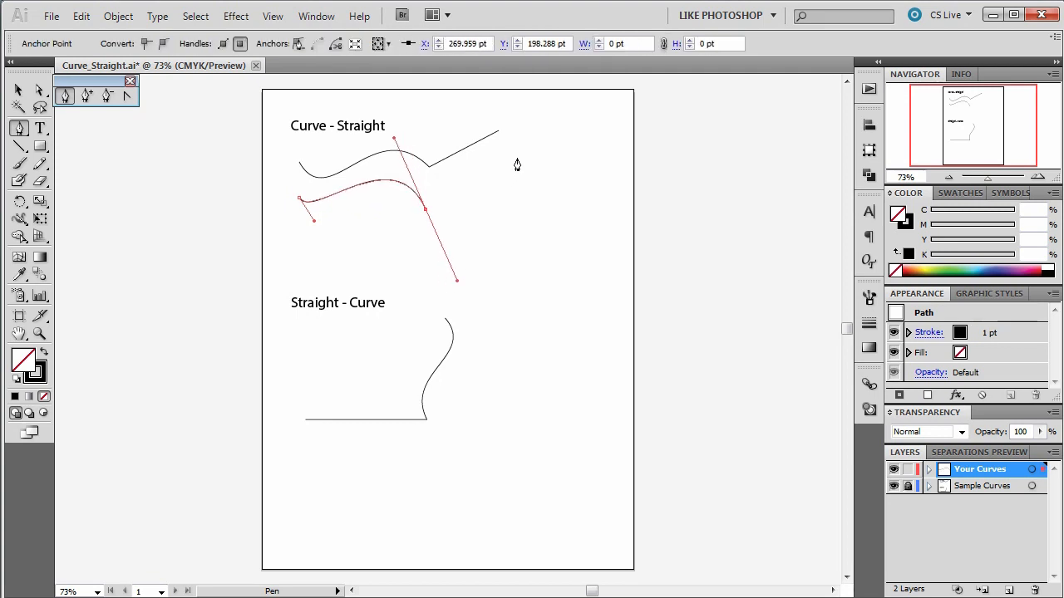
pyautogui.moveTo(494, 233)
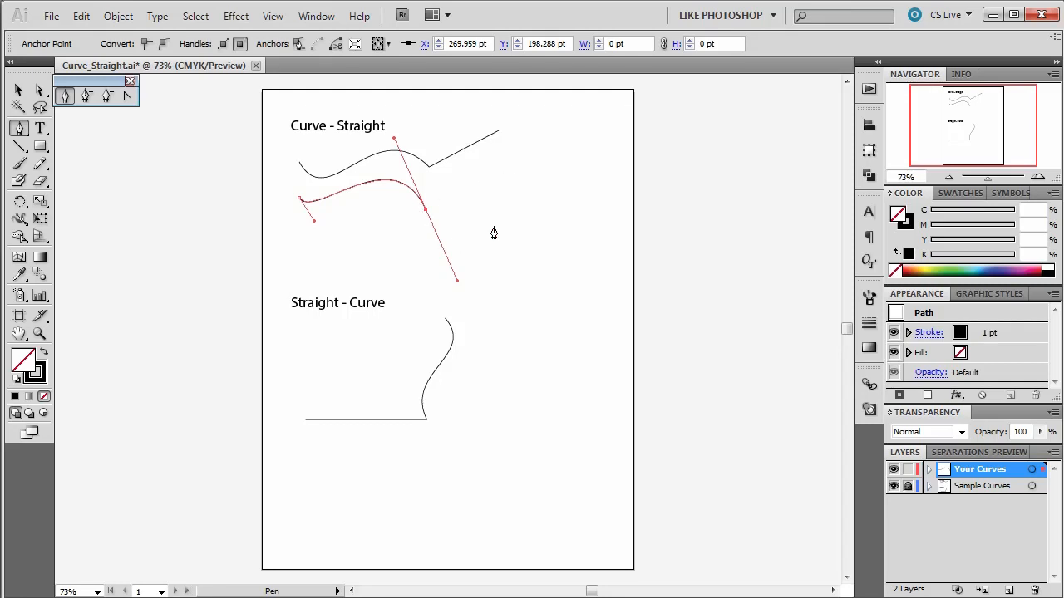
pyautogui.moveTo(482, 223)
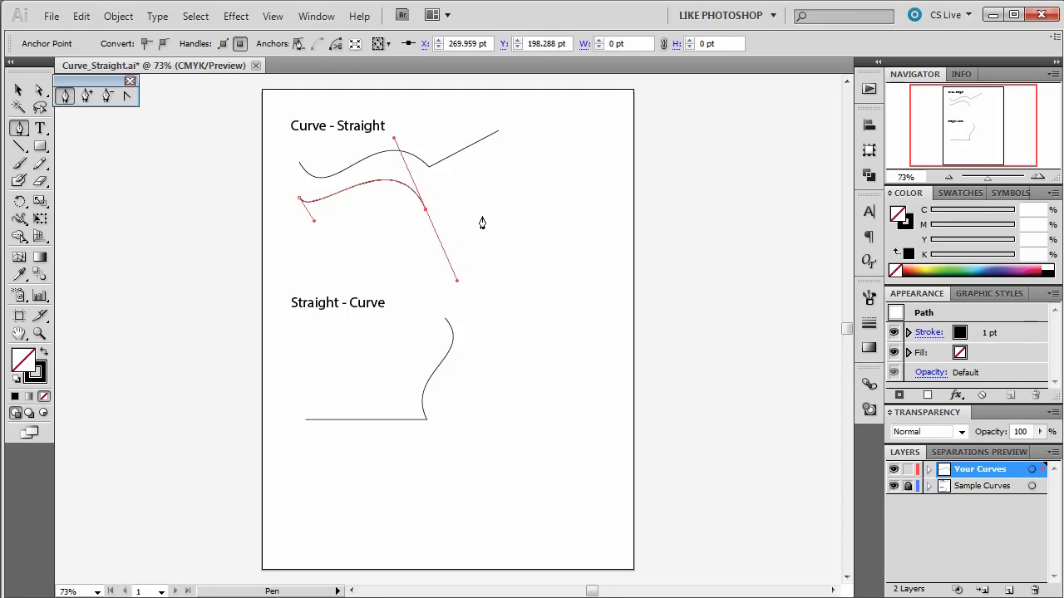
pyautogui.moveTo(449, 223)
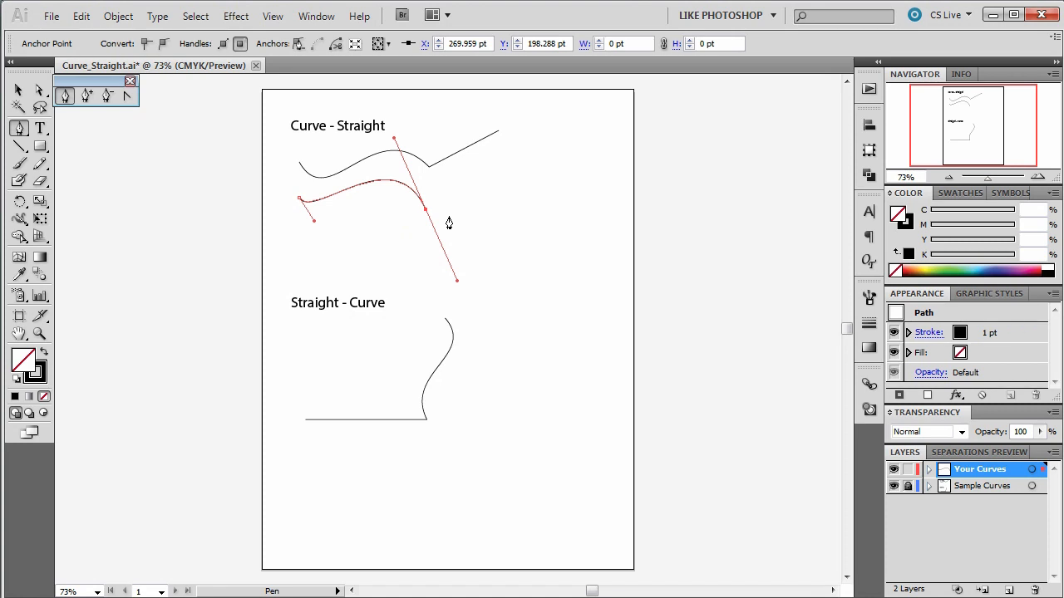
pyautogui.moveTo(425, 215)
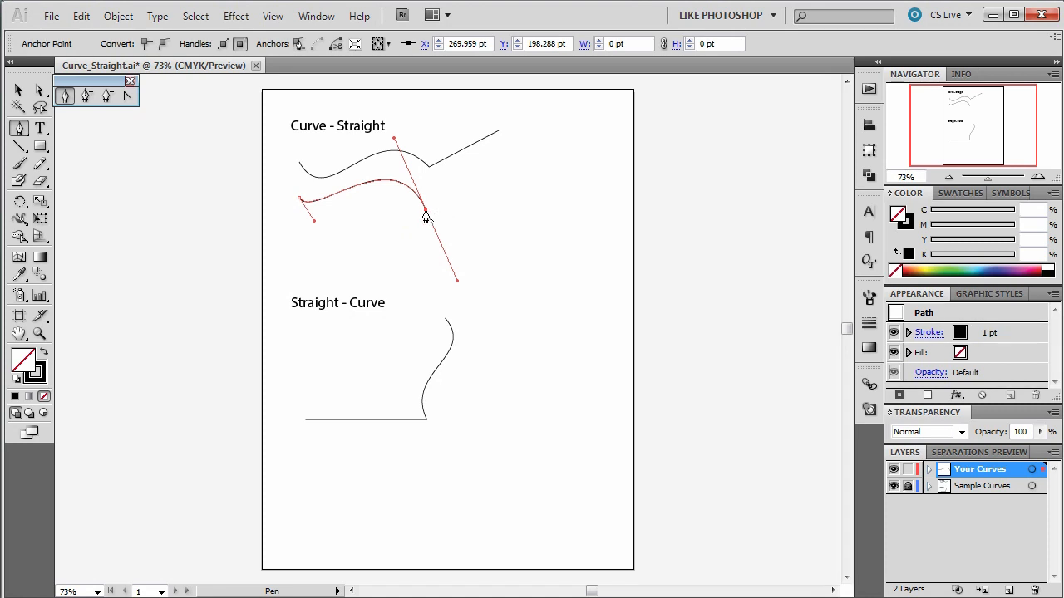
pyautogui.moveTo(376, 203)
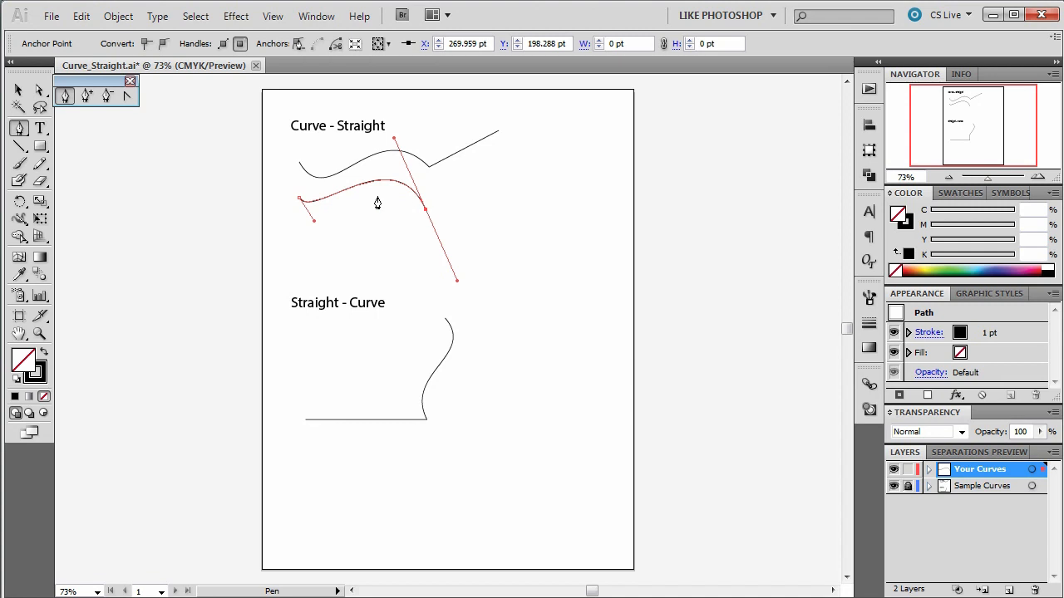
pyautogui.moveTo(126, 95)
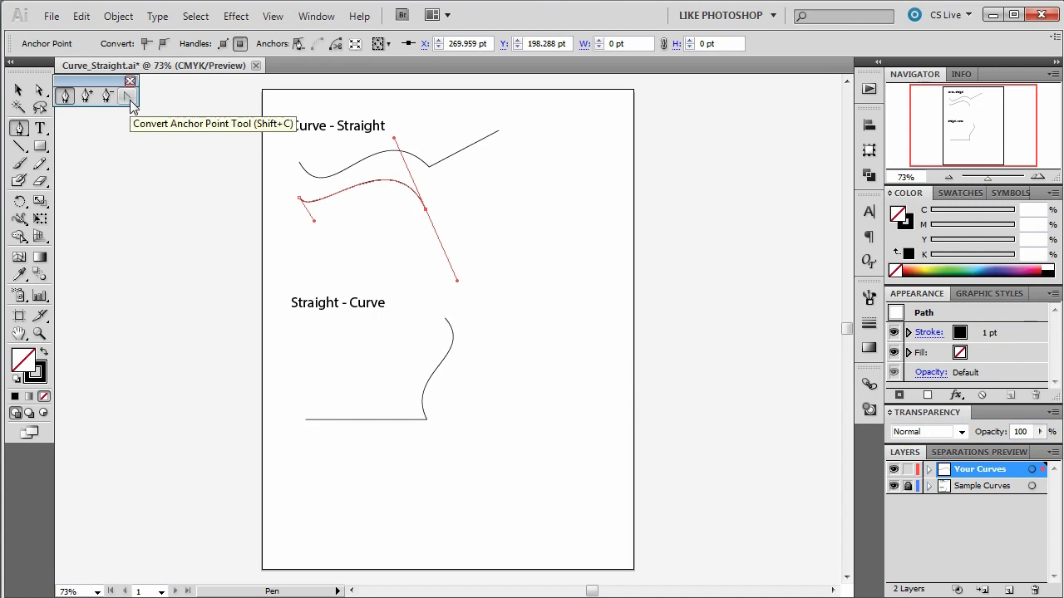
pyautogui.moveTo(424, 216)
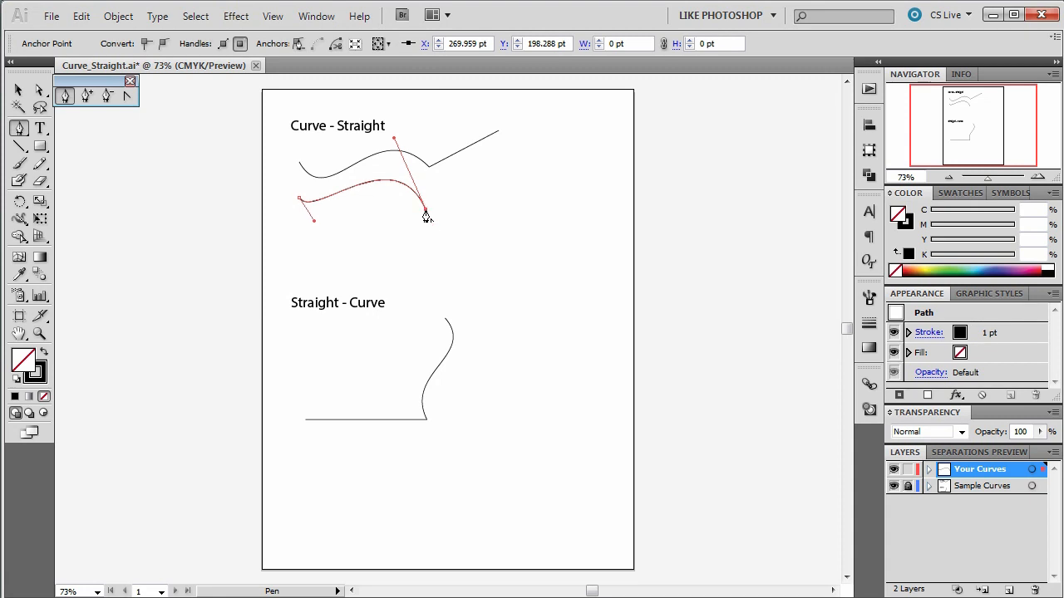
pyautogui.moveTo(432, 223)
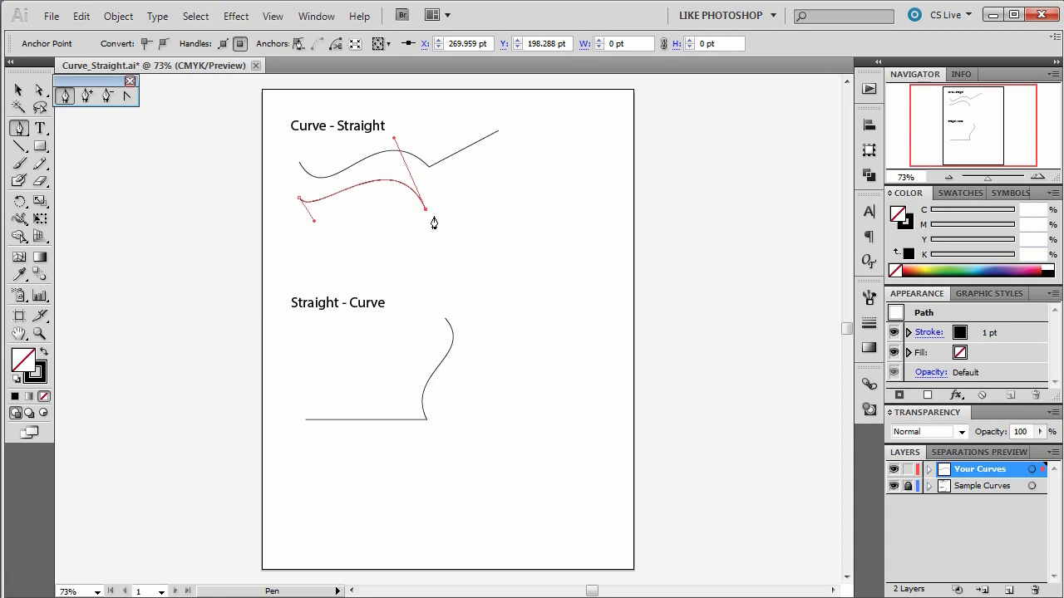
pyautogui.moveTo(452, 210)
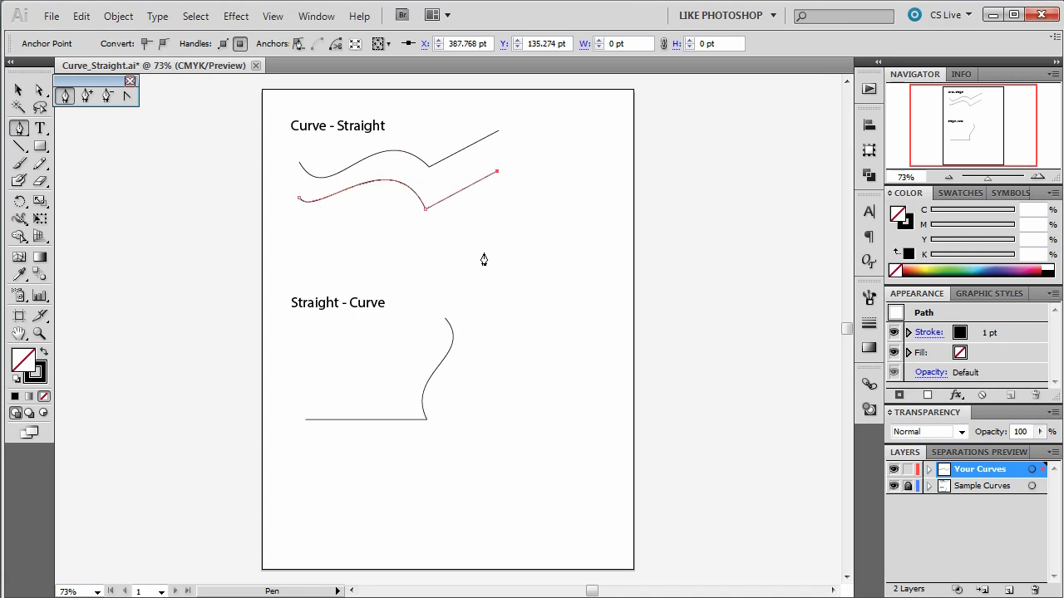
pyautogui.moveTo(389, 329)
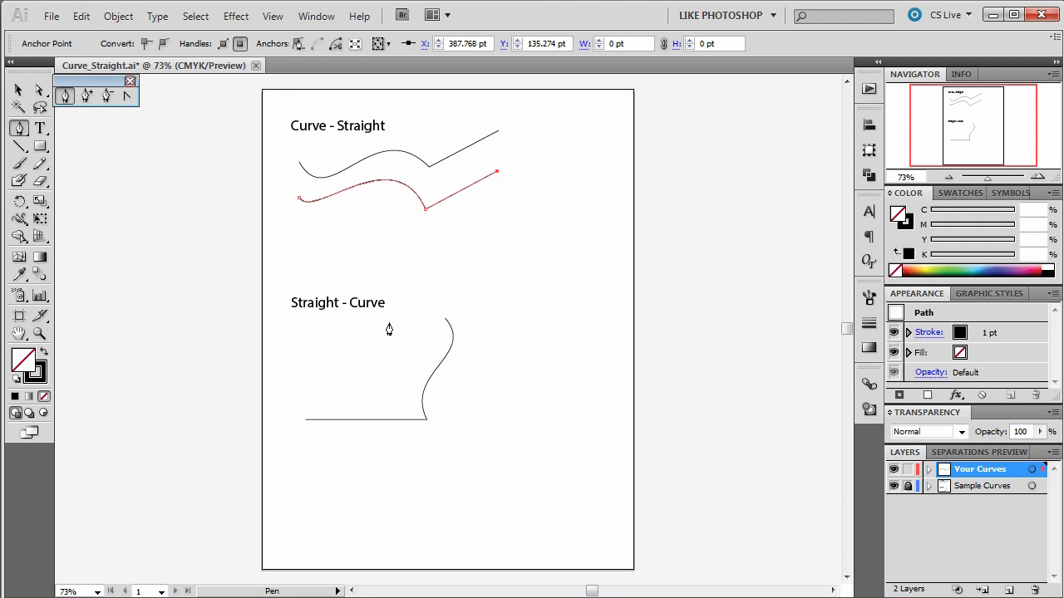
pyautogui.moveTo(416, 282)
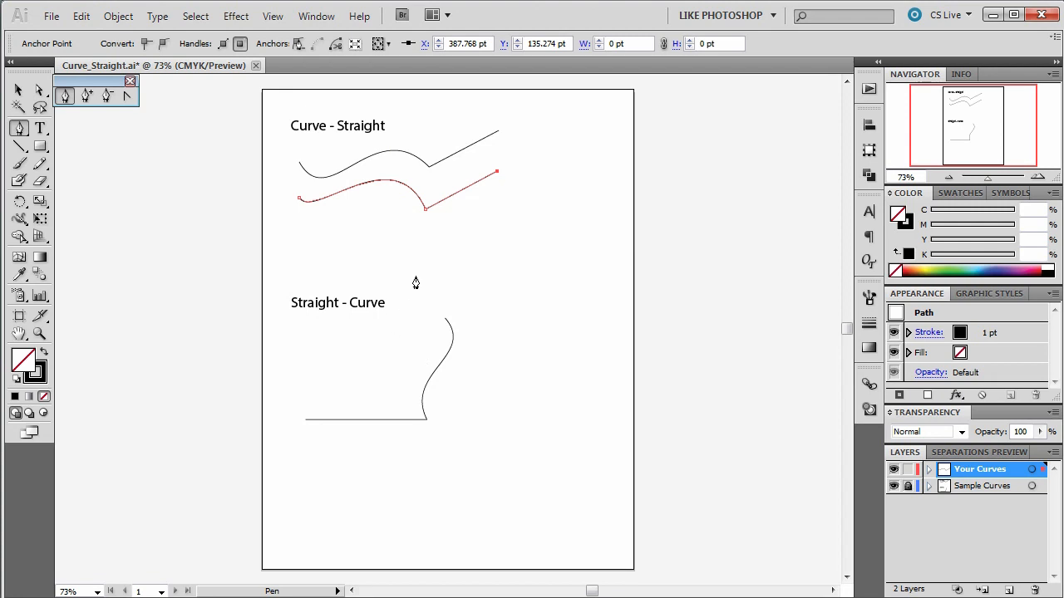
pyautogui.moveTo(412, 242)
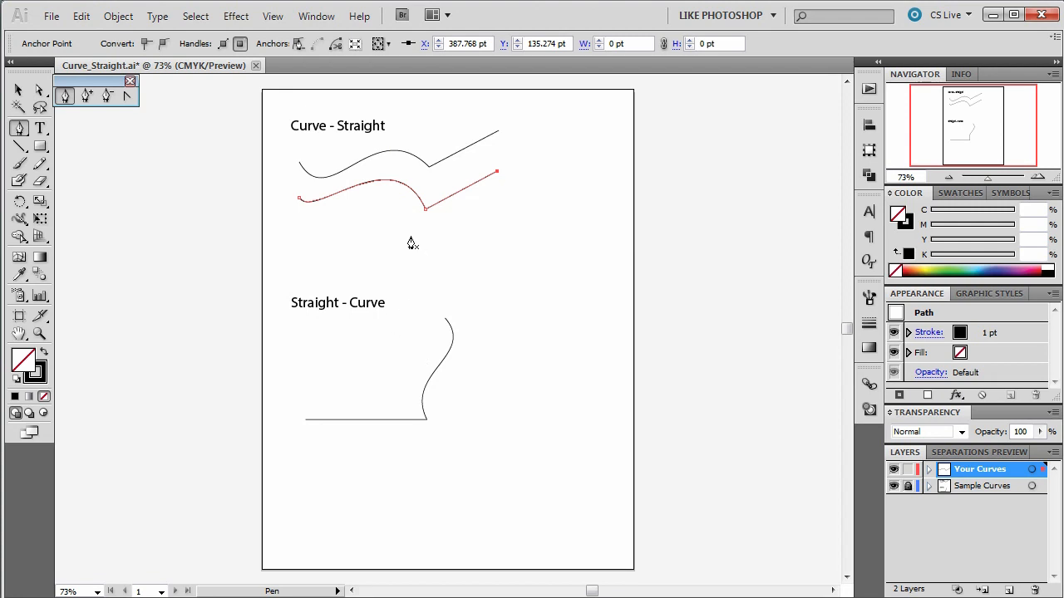
pyautogui.moveTo(498, 311)
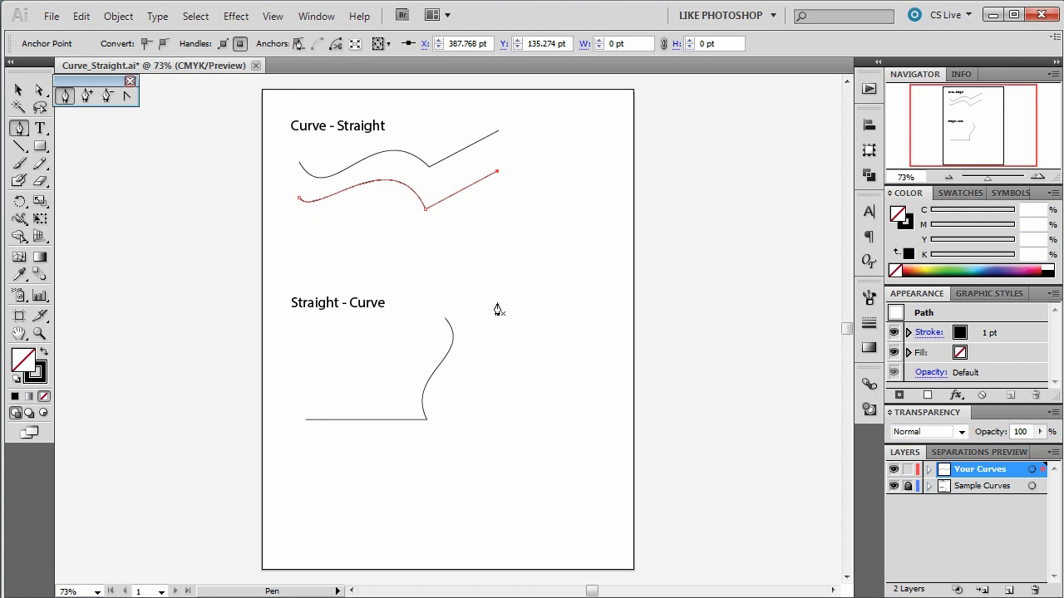
pyautogui.moveTo(438, 412)
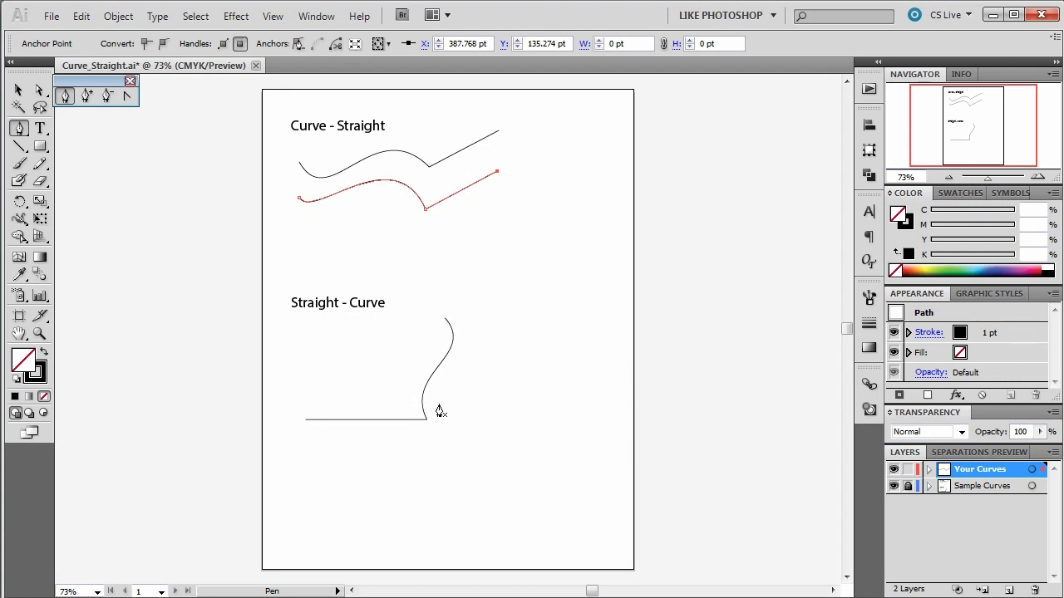
pyautogui.moveTo(305, 463)
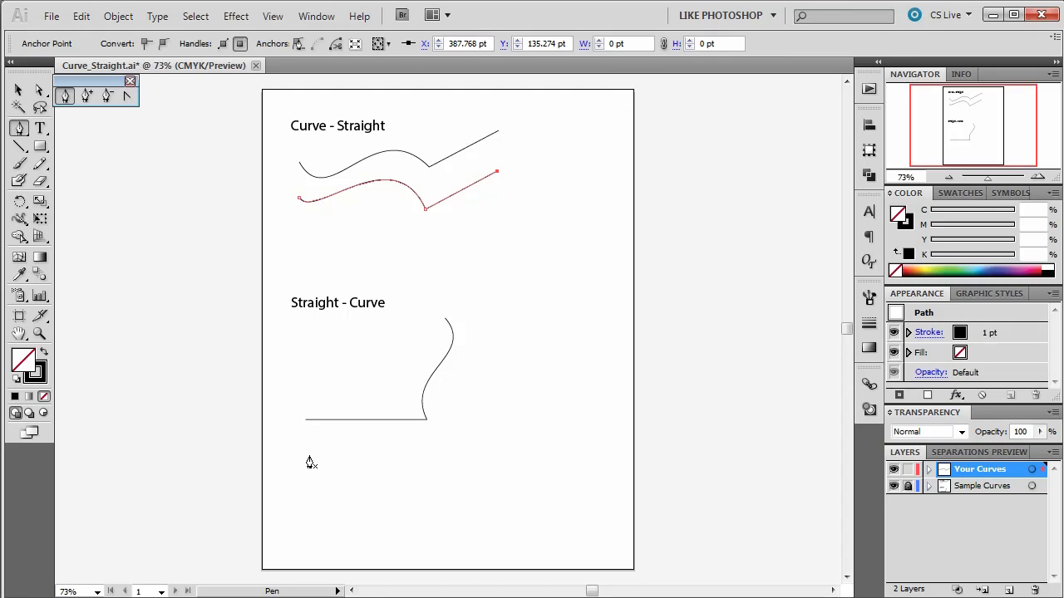
pyautogui.moveTo(362, 458)
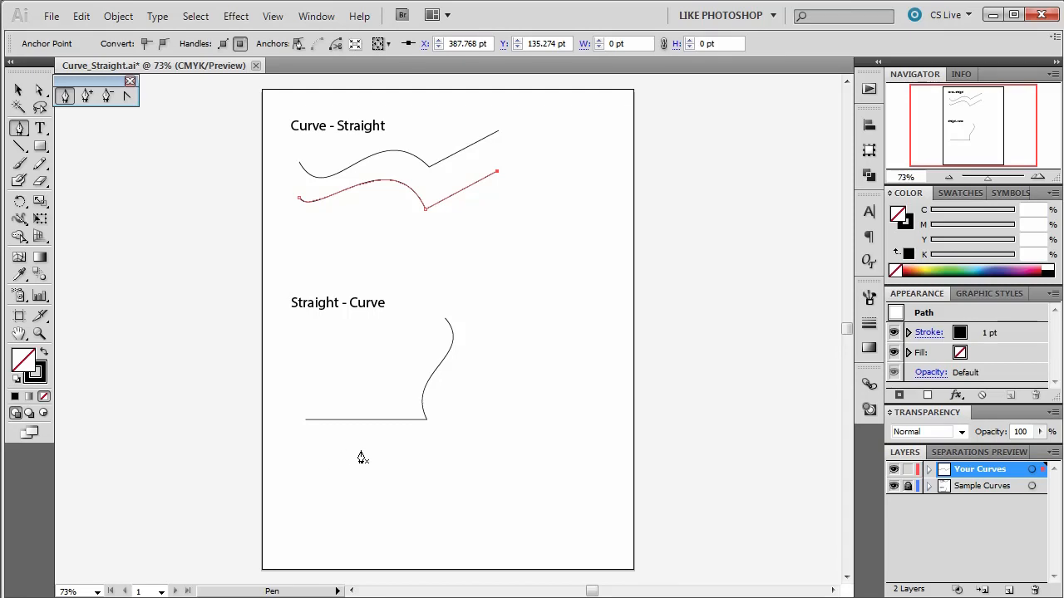
pyautogui.moveTo(432, 462)
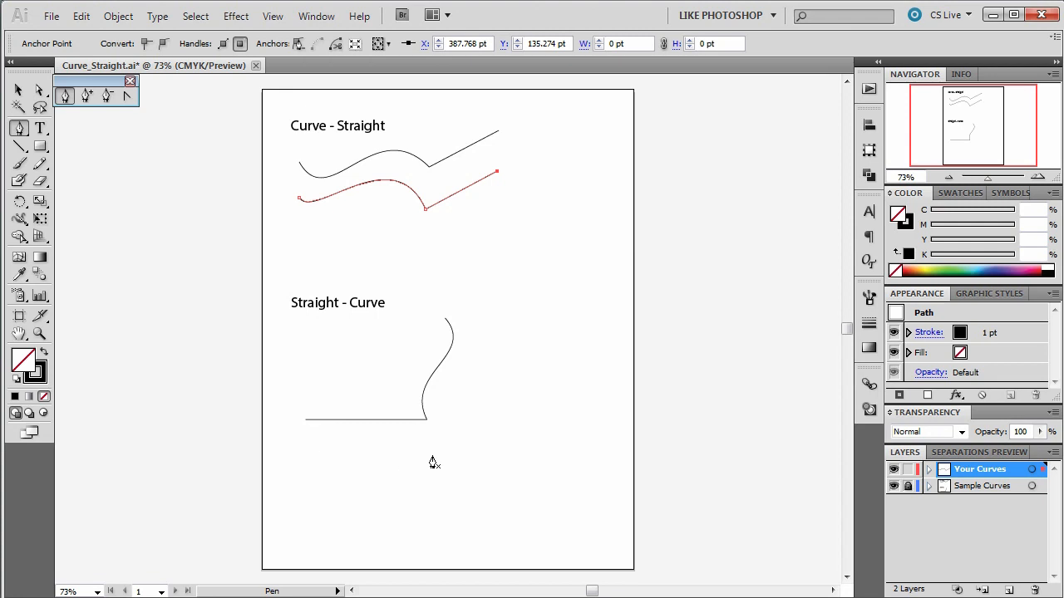
pyautogui.moveTo(326, 452)
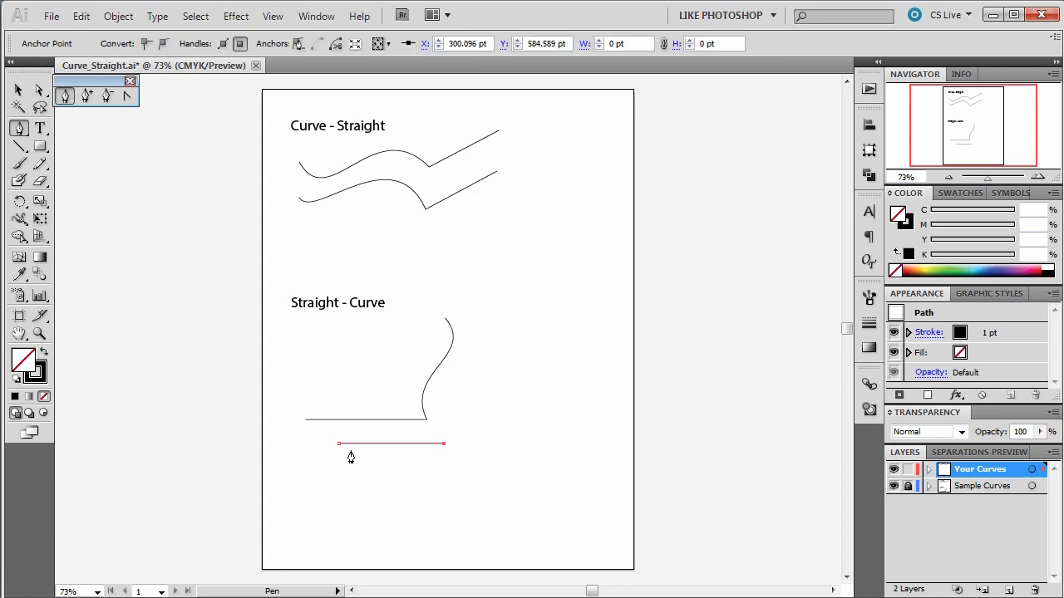
pyautogui.moveTo(442, 452)
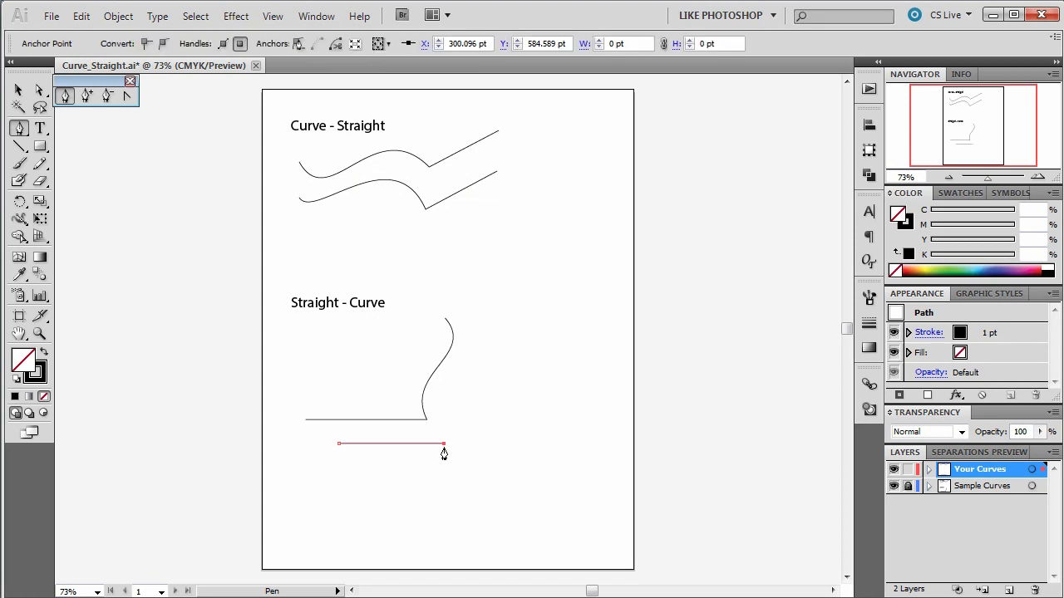
pyautogui.moveTo(449, 454)
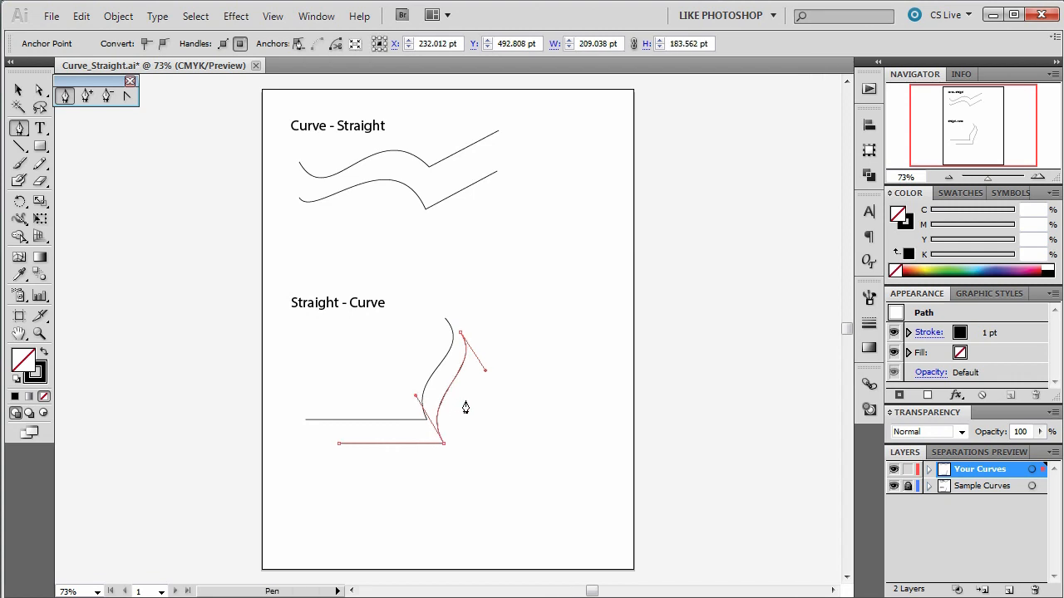
pyautogui.moveTo(270, 414)
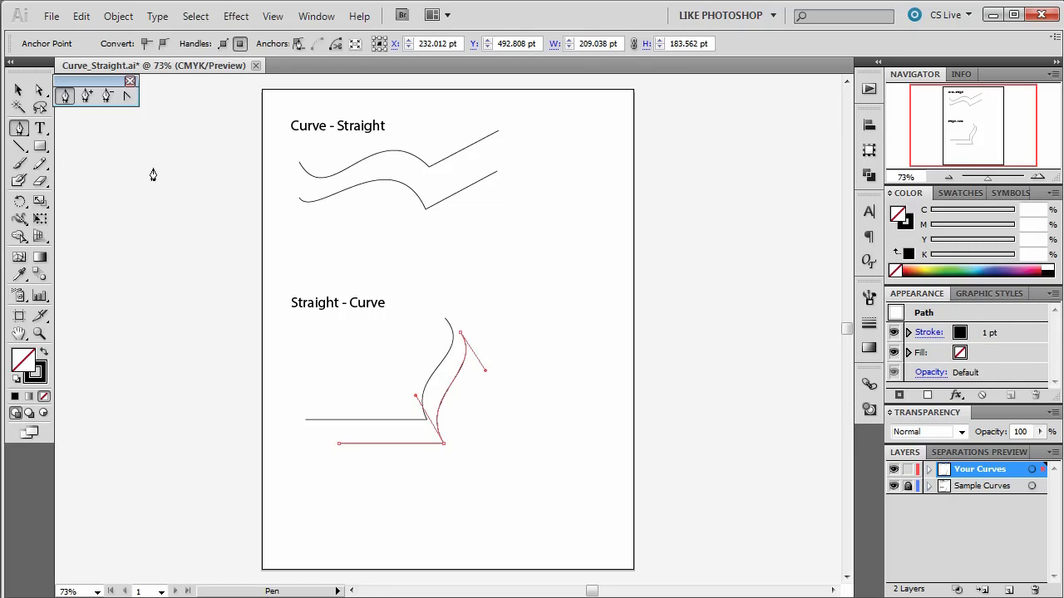
pyautogui.moveTo(296, 237)
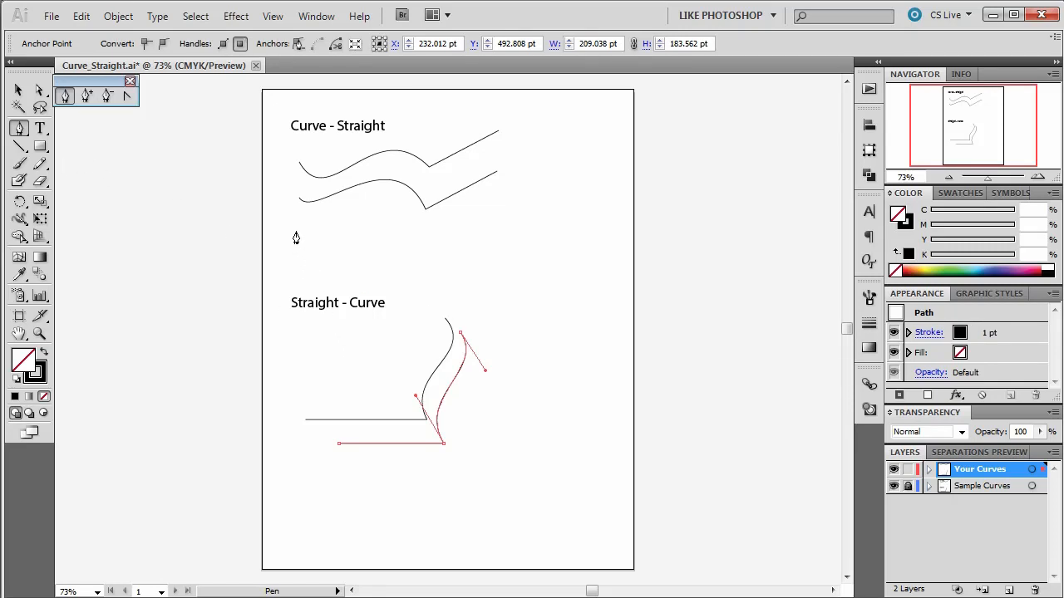
pyautogui.moveTo(498, 213)
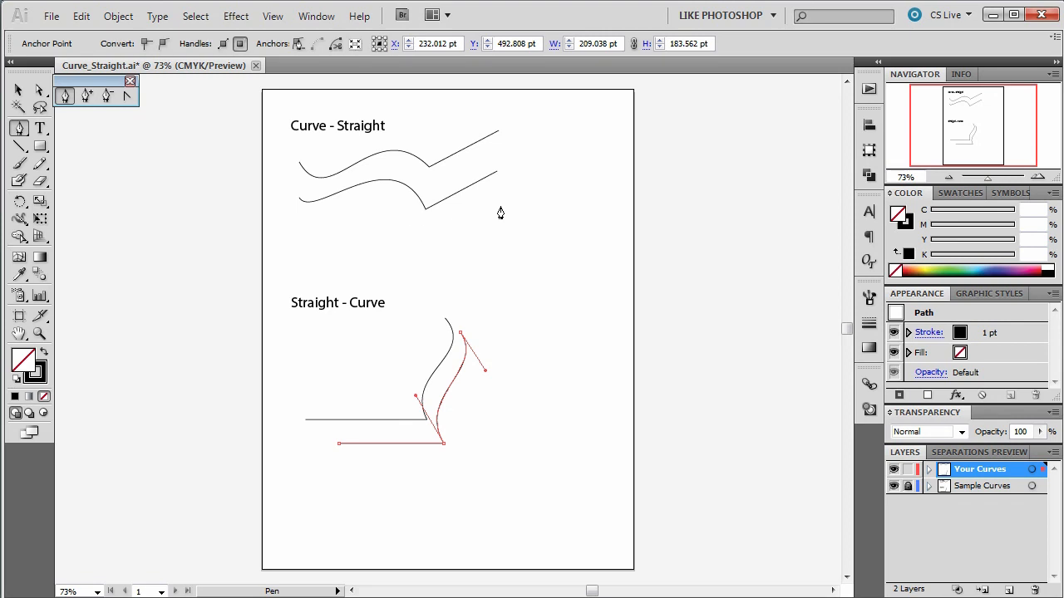
pyautogui.moveTo(501, 245)
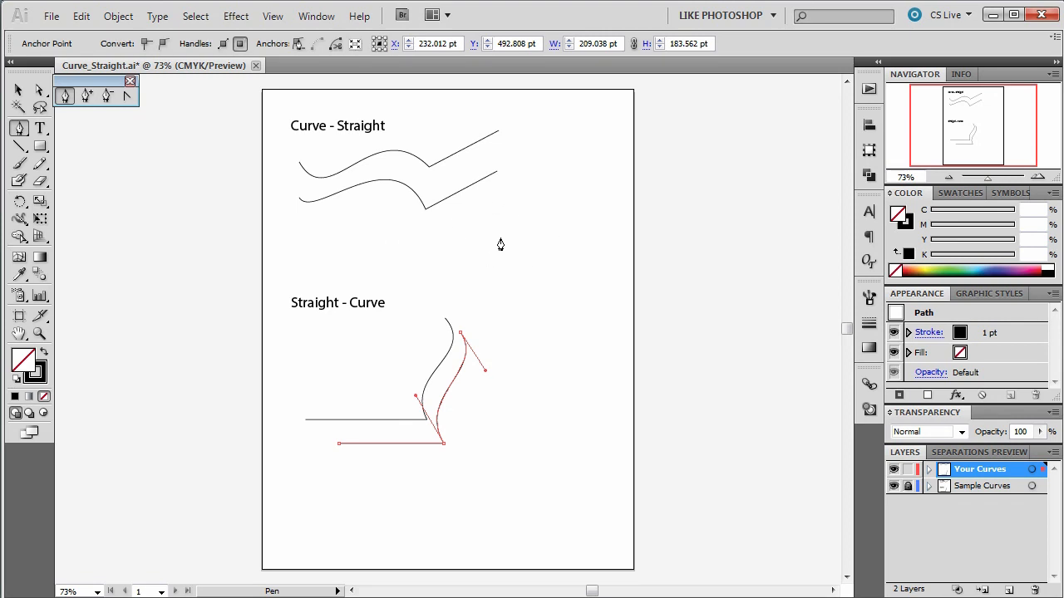
pyautogui.moveTo(531, 426)
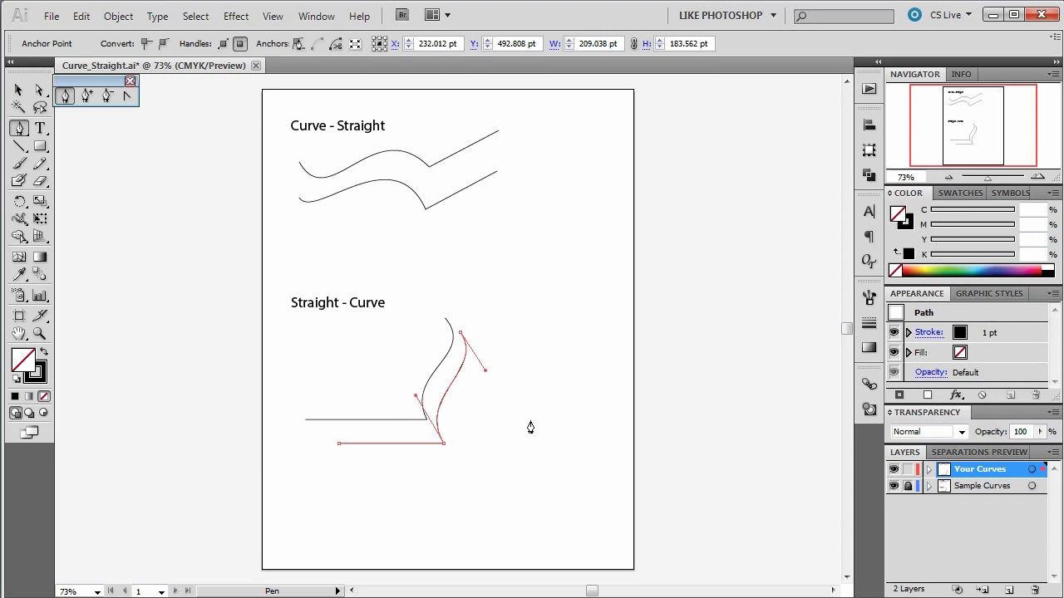
pyautogui.moveTo(409, 415)
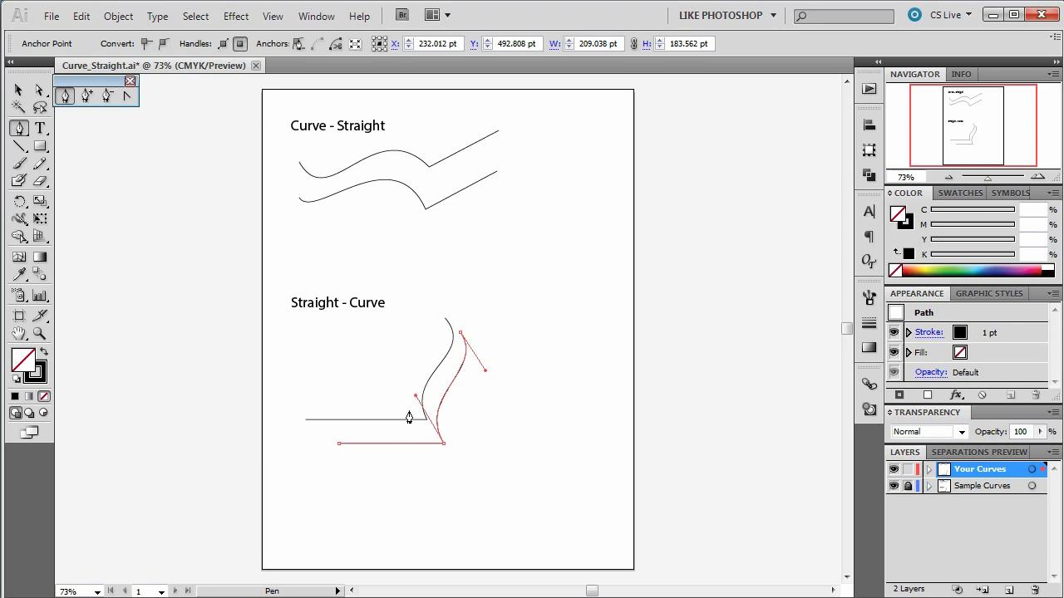
pyautogui.moveTo(458, 362)
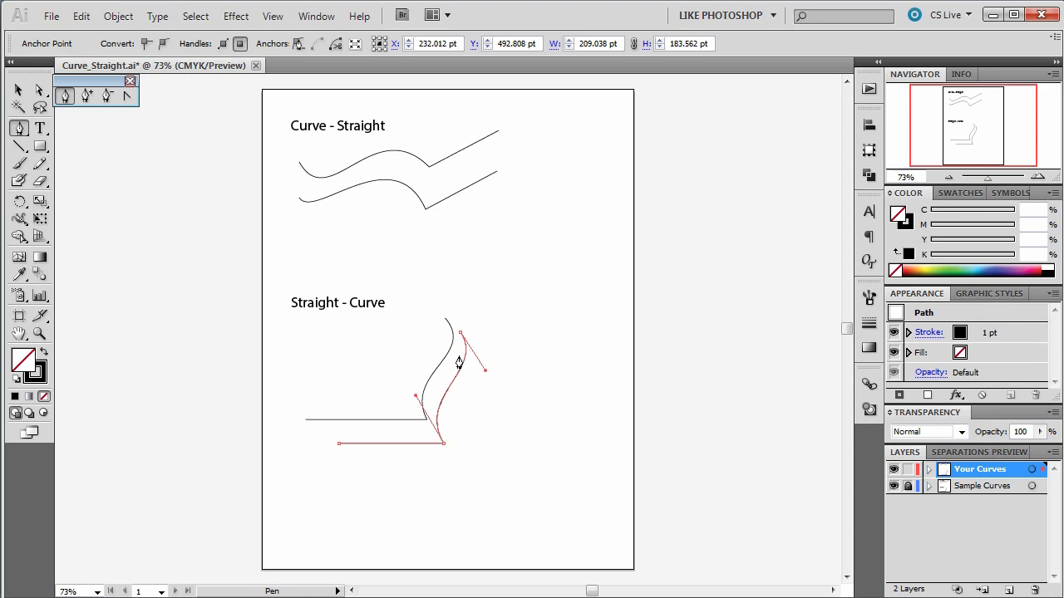
pyautogui.moveTo(452, 336)
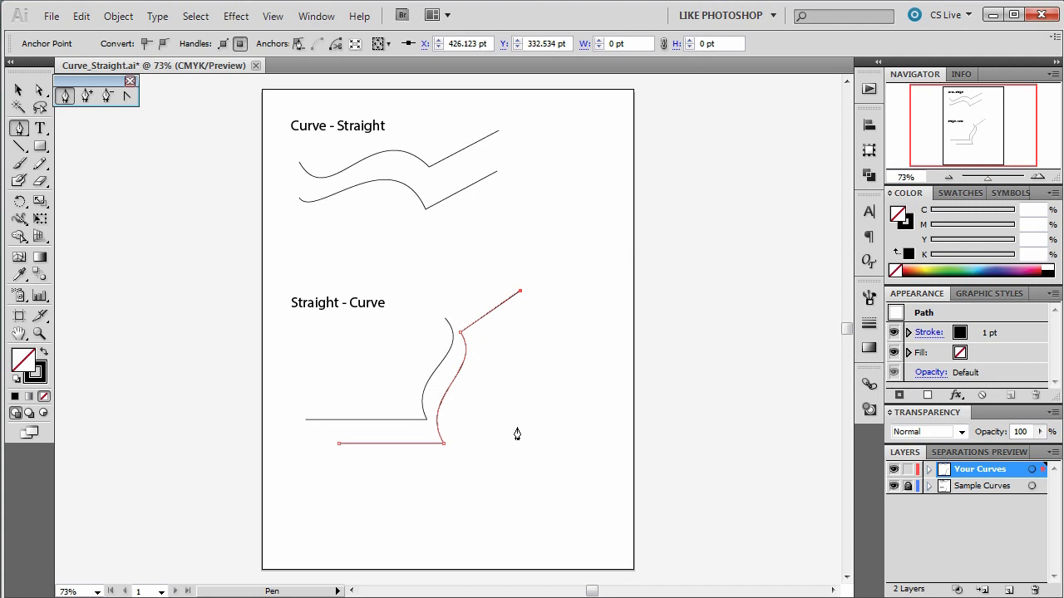
pyautogui.moveTo(495, 324)
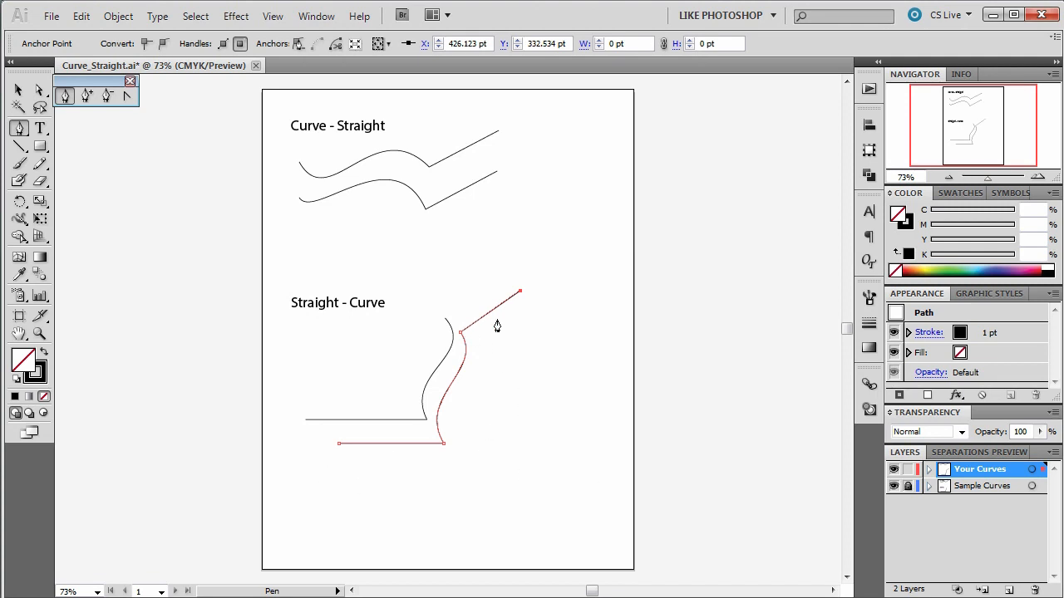
pyautogui.moveTo(331, 572)
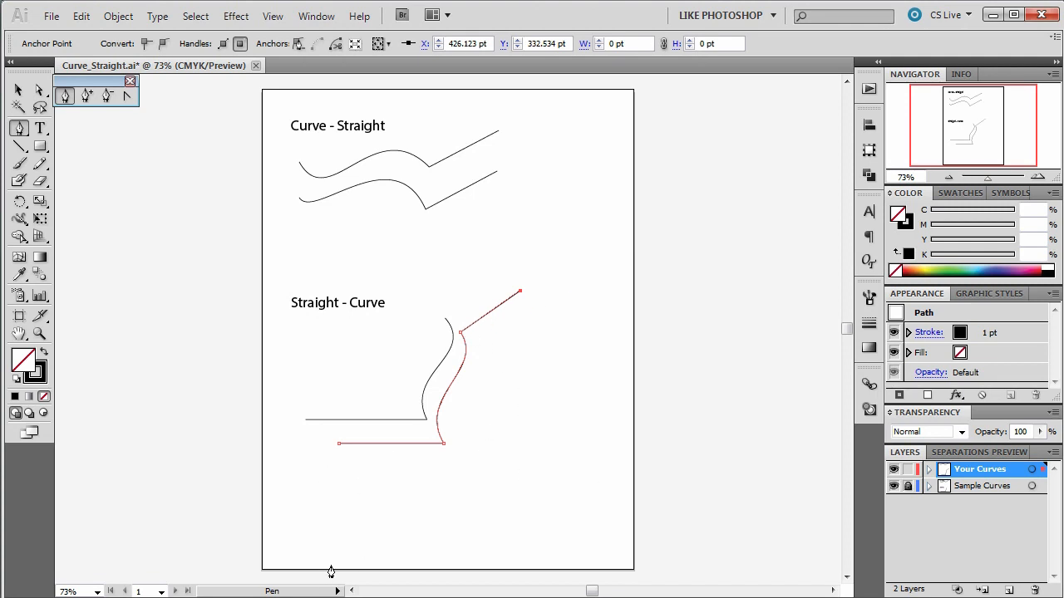
pyautogui.moveTo(390, 411)
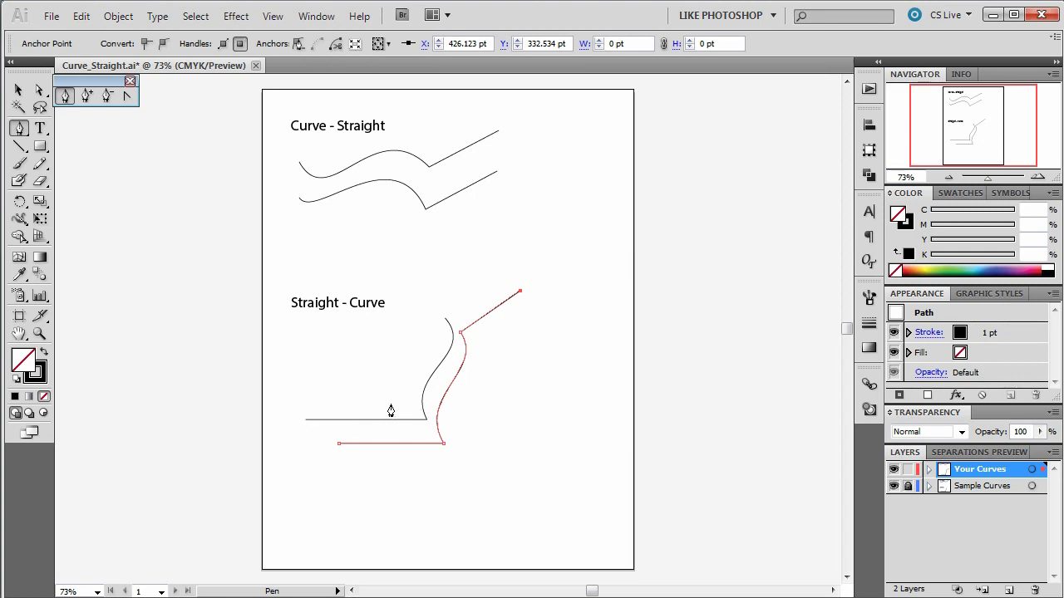
pyautogui.moveTo(361, 153)
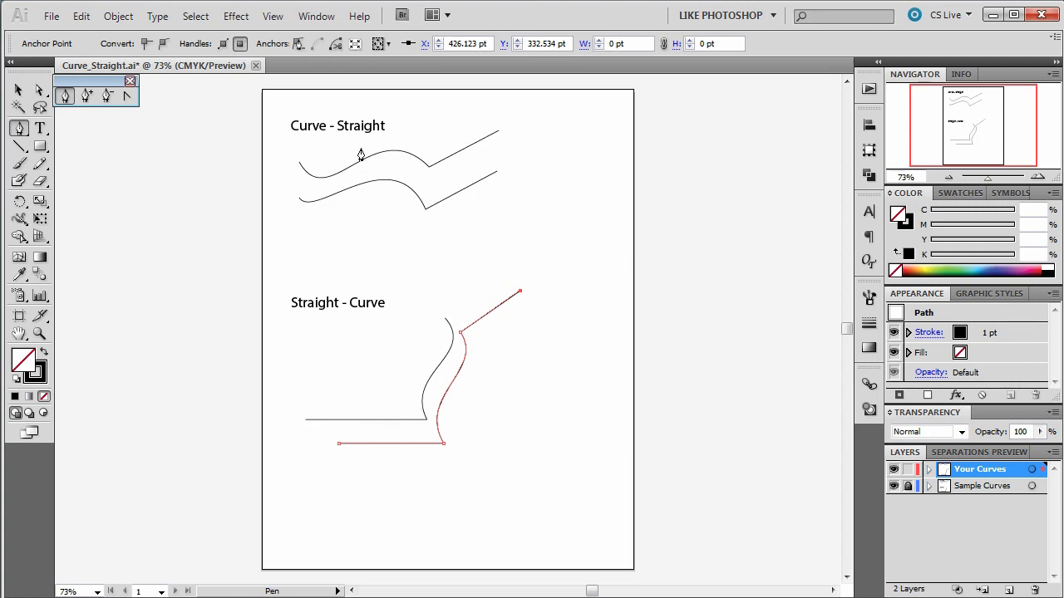